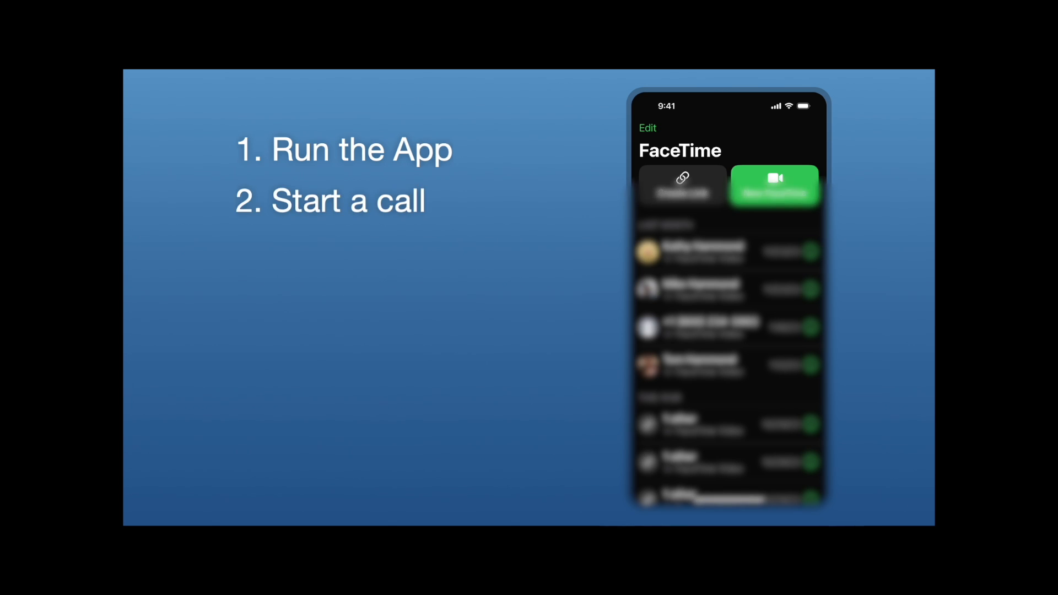
Show the menu-bar Video Effects panel for Ecamm Live's camera with Portrait, Studio Light and Reactions.
{"action": "left_click", "coordinate": [775, 186]}
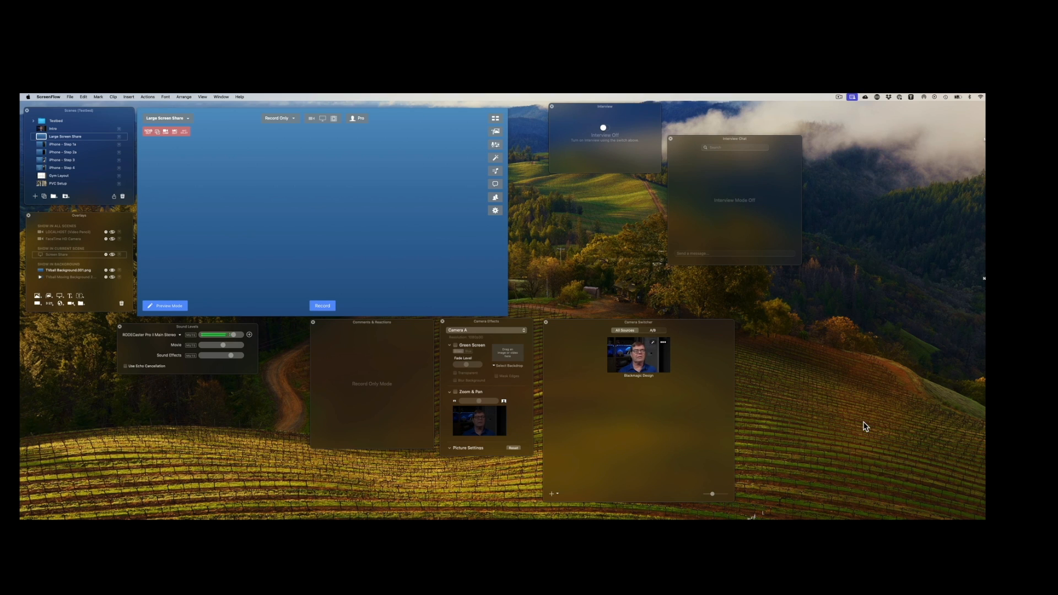
{"action": "mouse_move", "coordinate": [872, 260]}
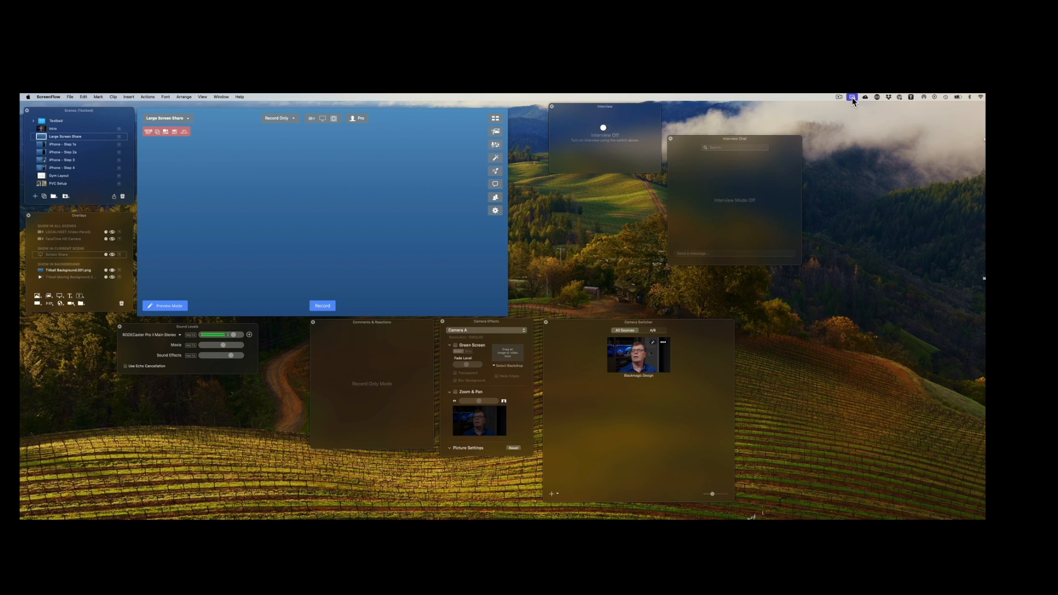
{"action": "left_click", "coordinate": [852, 97]}
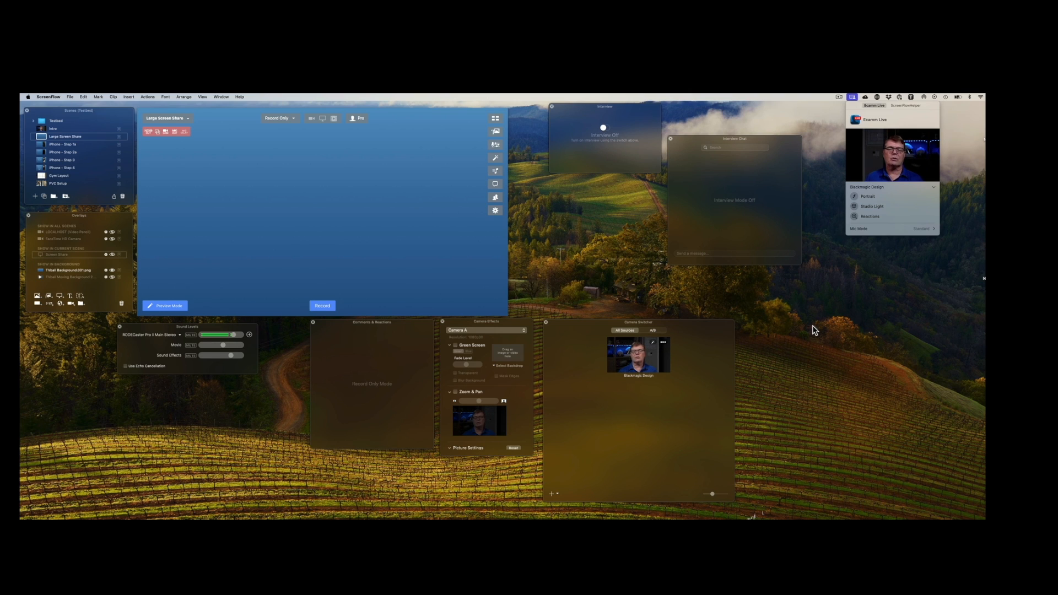
{"action": "mouse_move", "coordinate": [775, 320]}
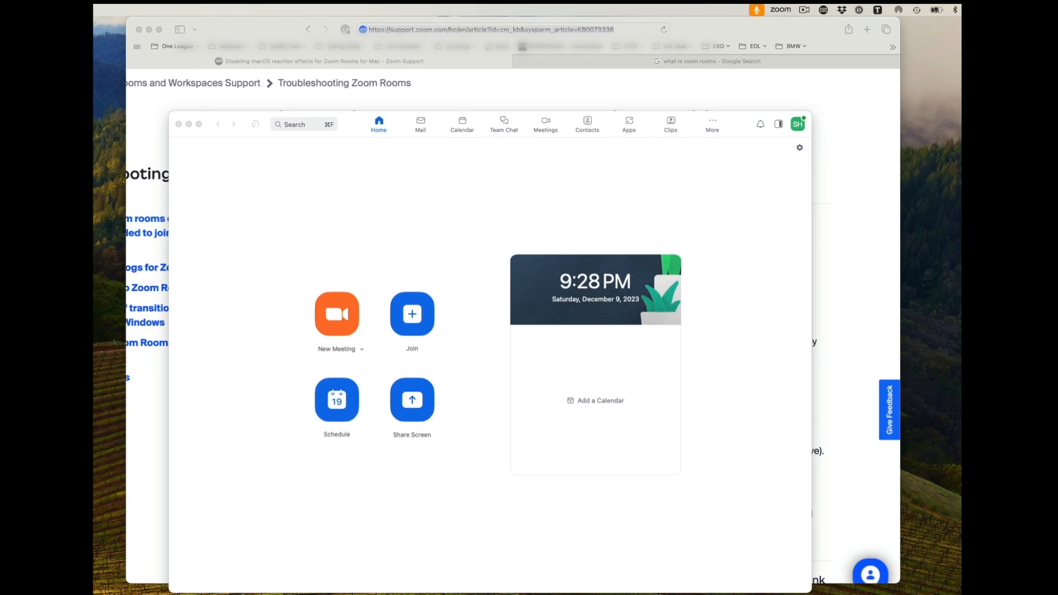
{"action": "mouse_move", "coordinate": [438, 331]}
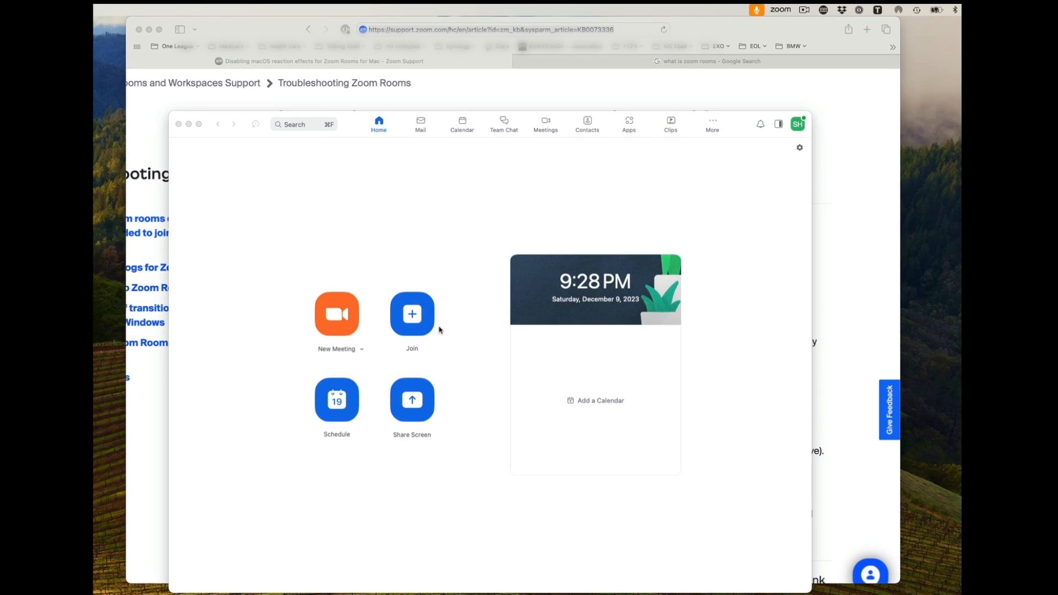
Start a new Zoom meeting and join it with computer audio.
{"action": "left_click", "coordinate": [336, 313]}
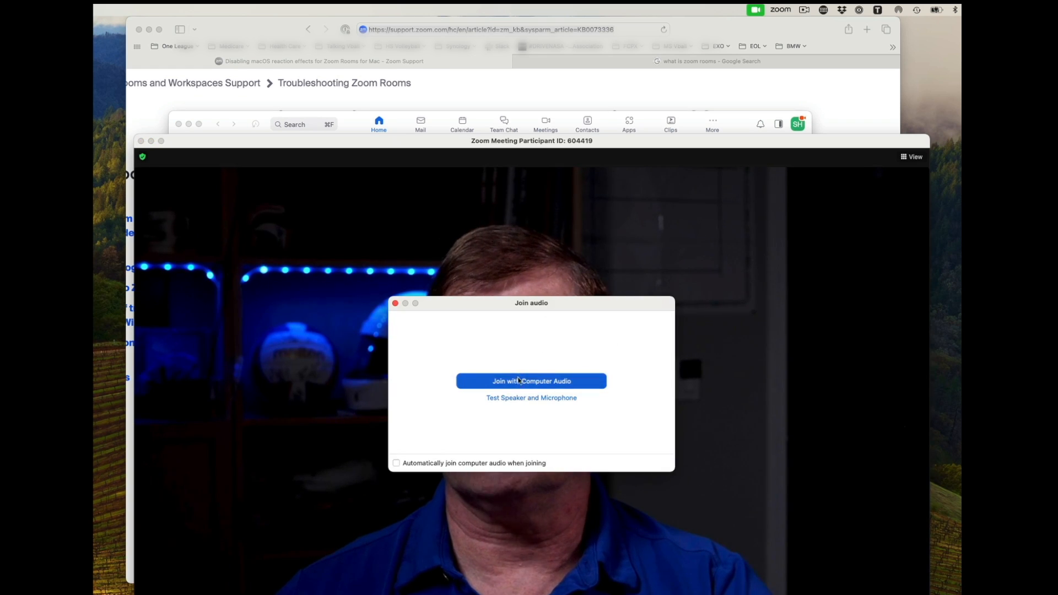
{"action": "left_click", "coordinate": [531, 380]}
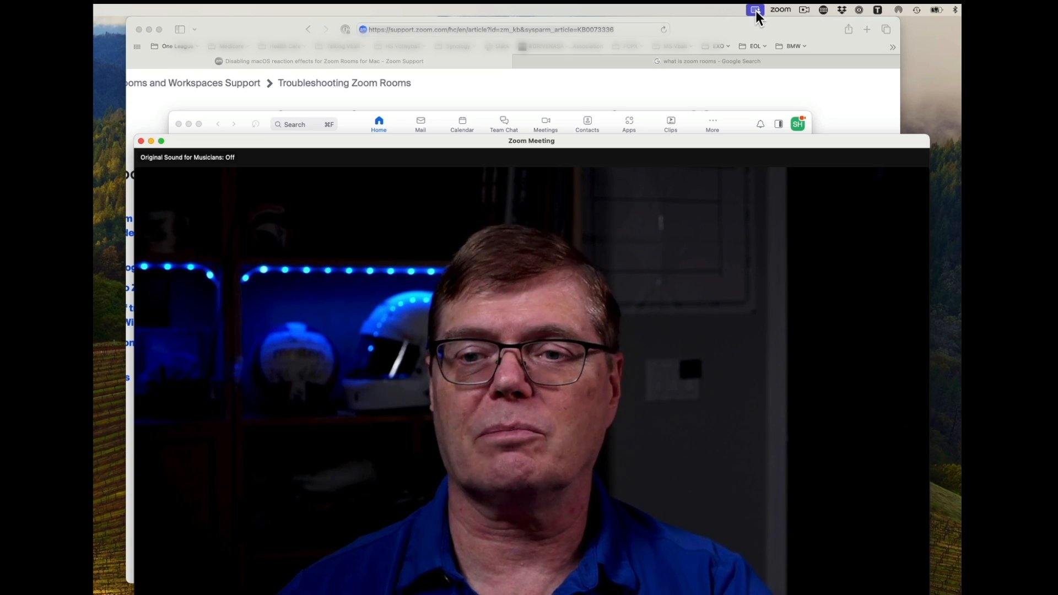
Show the menu-bar Video Effects panel for the zoom.us meeting camera.
{"action": "left_click", "coordinate": [755, 10]}
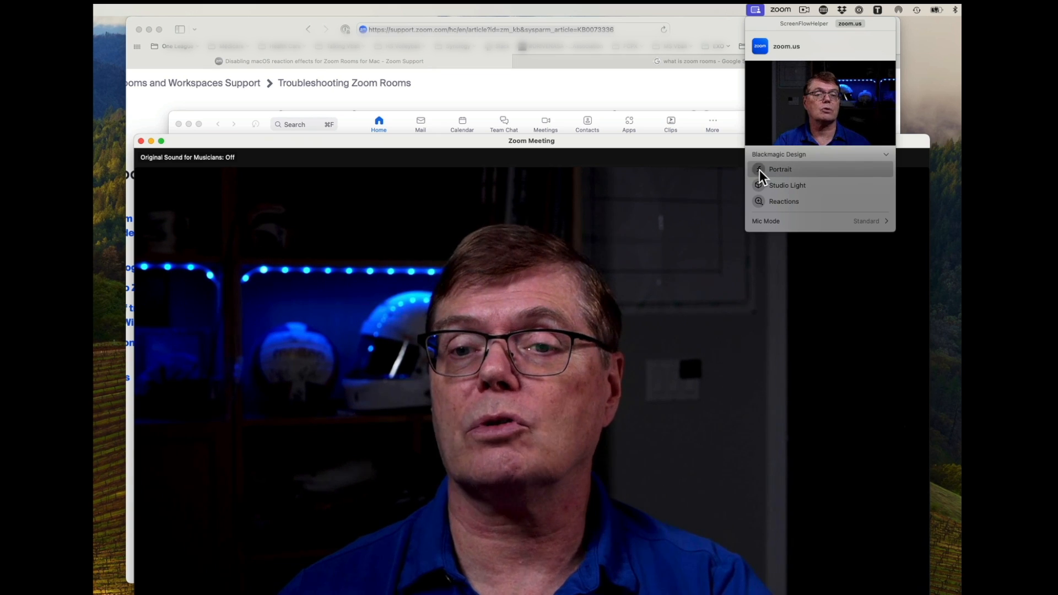
{"action": "left_click", "coordinate": [779, 168]}
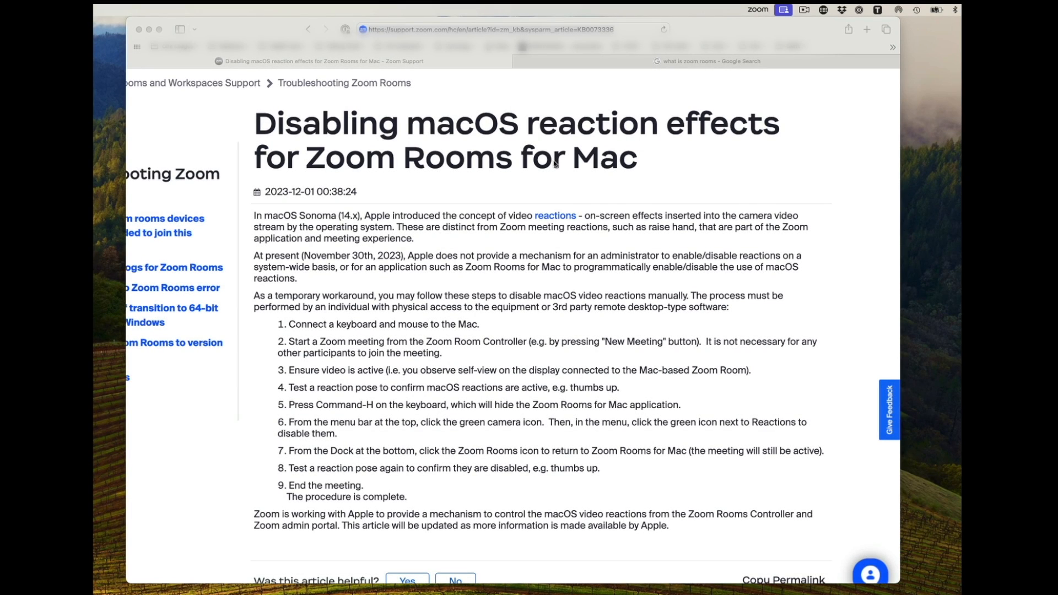
{"action": "mouse_move", "coordinate": [498, 243]}
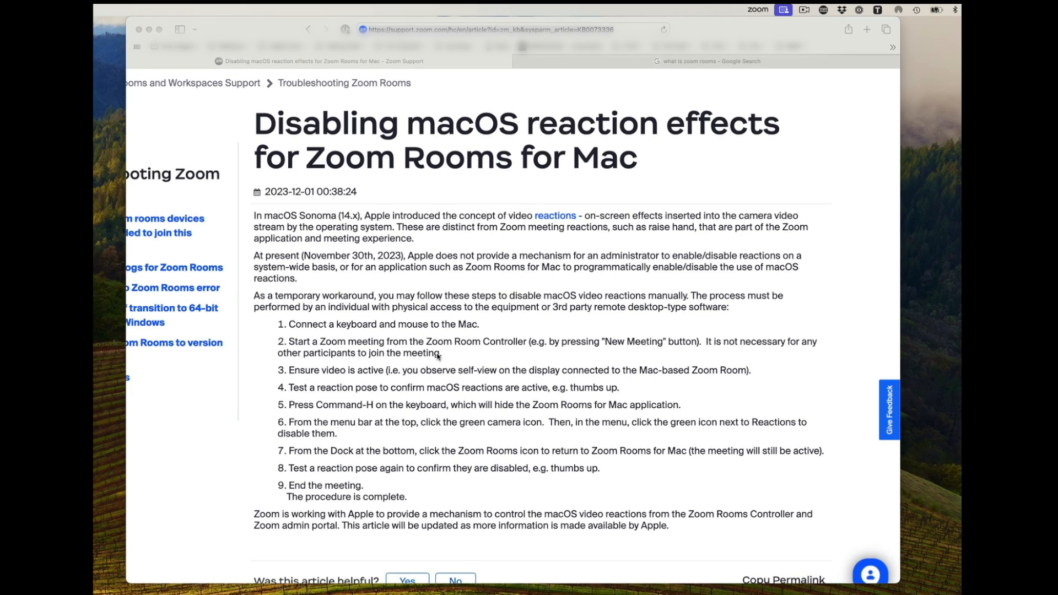
{"action": "mouse_move", "coordinate": [498, 253]}
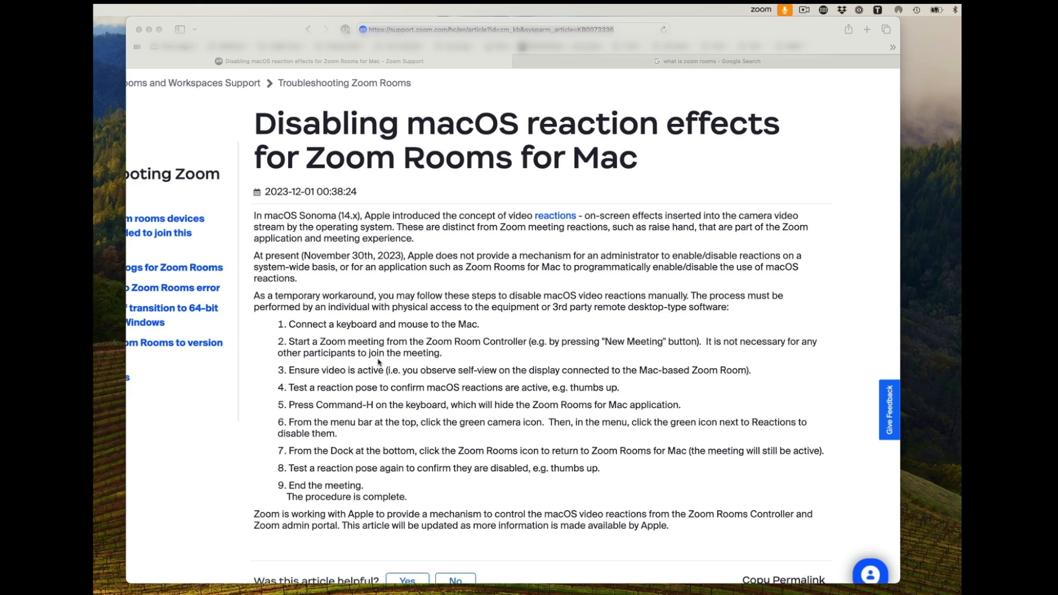
{"action": "mouse_move", "coordinate": [487, 356]}
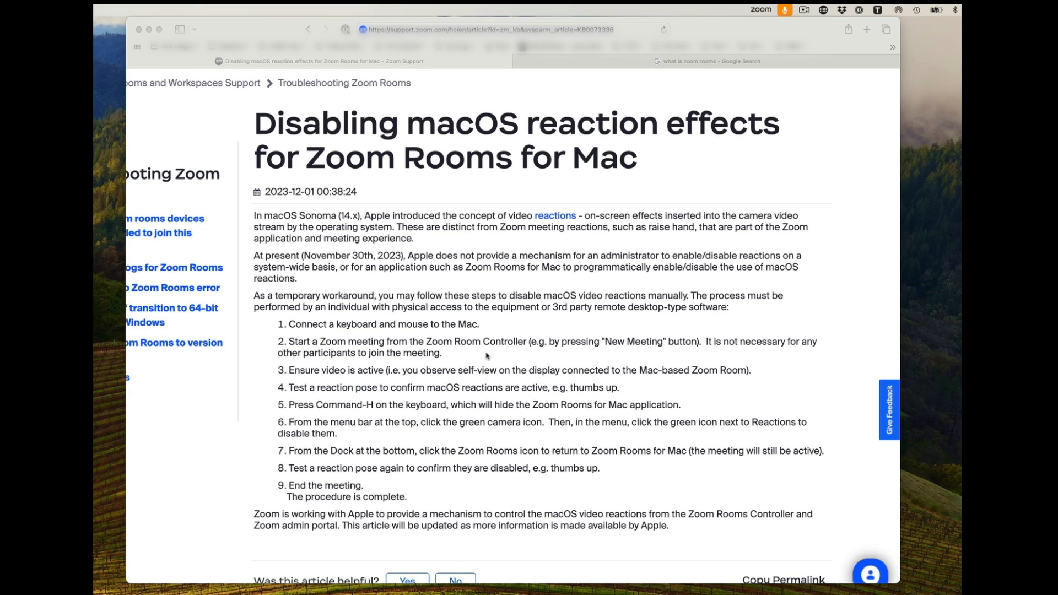
{"action": "mouse_move", "coordinate": [407, 384]}
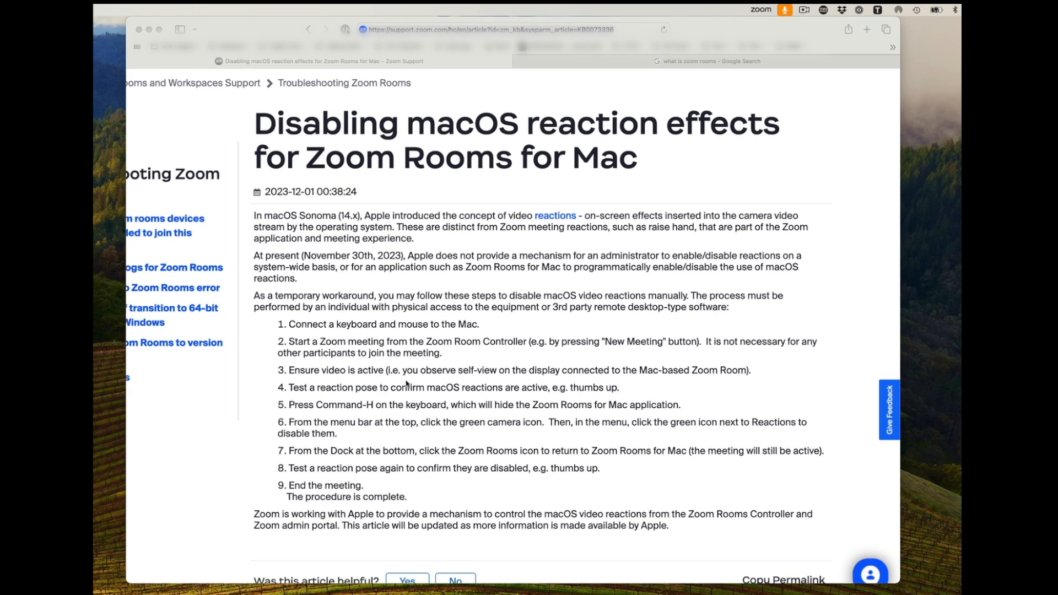
{"action": "mouse_move", "coordinate": [395, 413]}
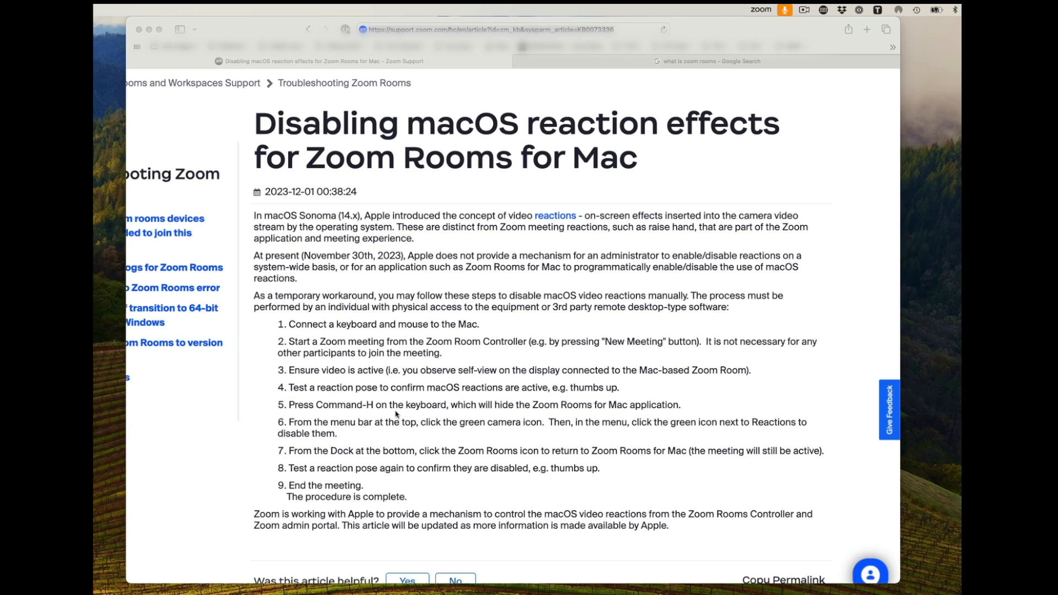